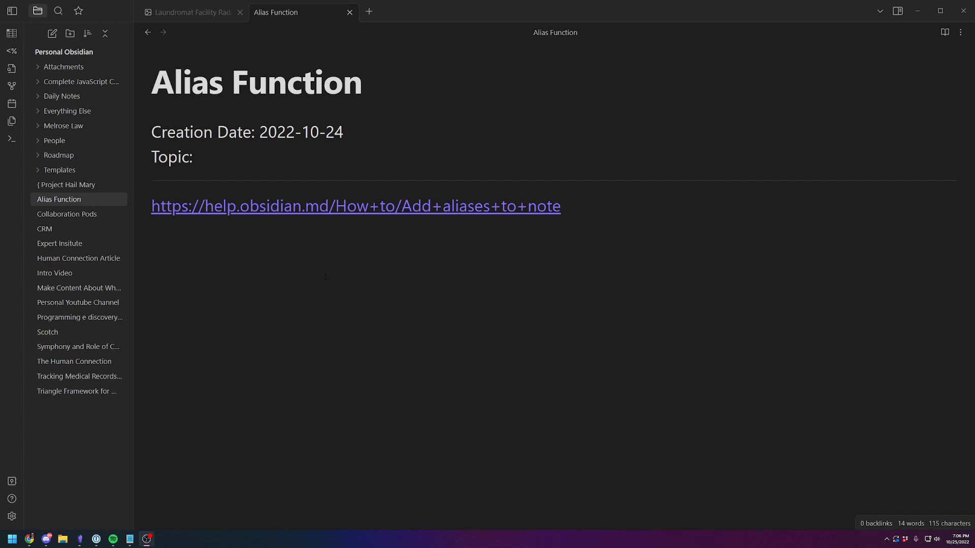
mouse_move(78, 258)
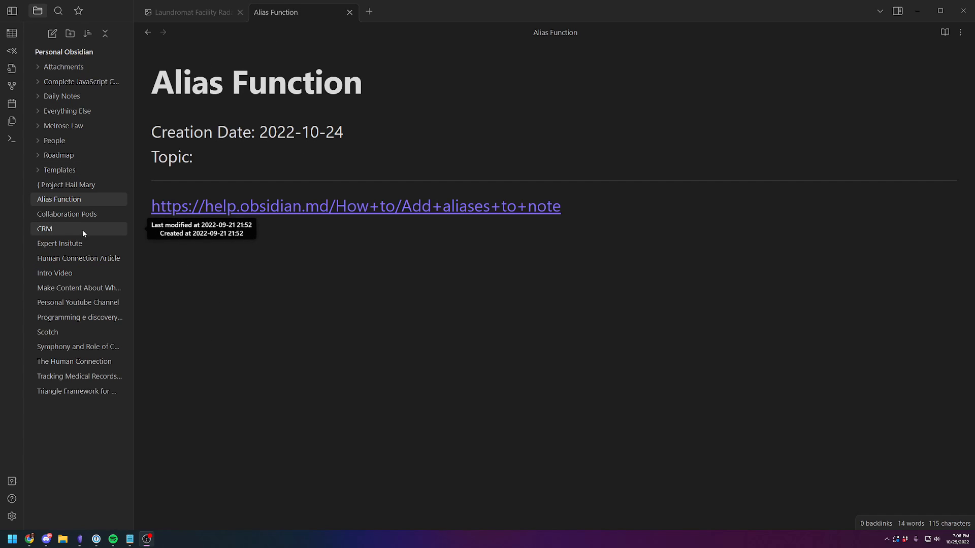
mouse_move(80, 336)
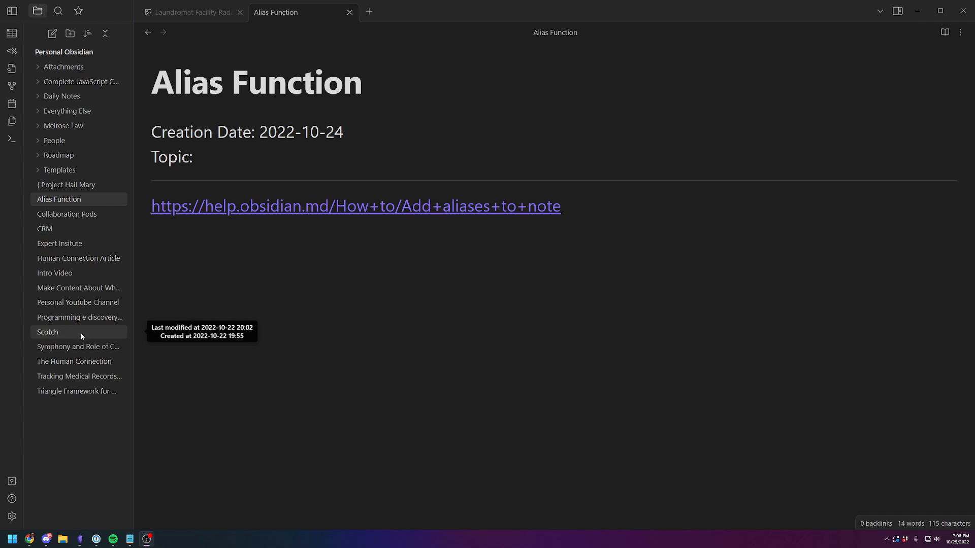
Open the Personal Youtube Channel note, aliased Personal Youtube and Adam Melrose Youtube
click(77, 302)
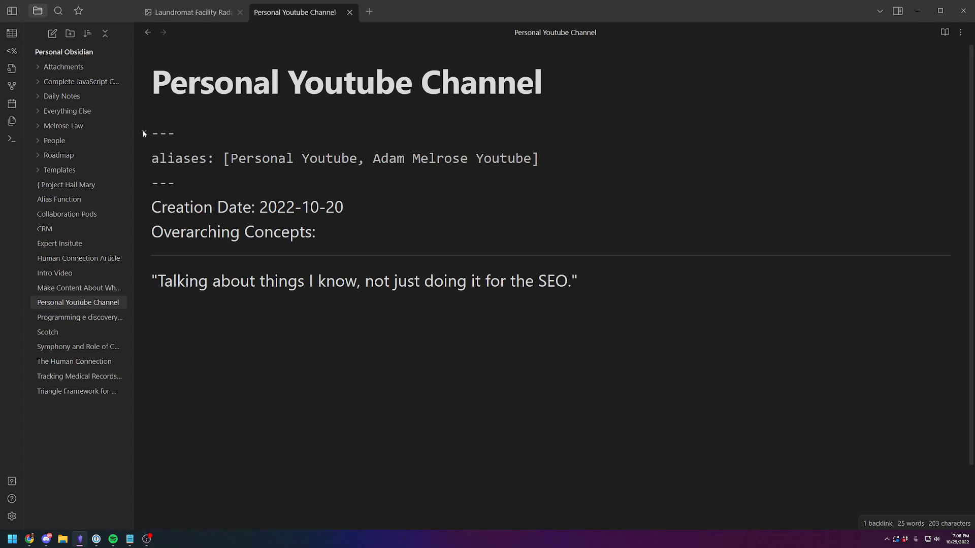
Select The Human Connection note in the file explorer
click(160, 183)
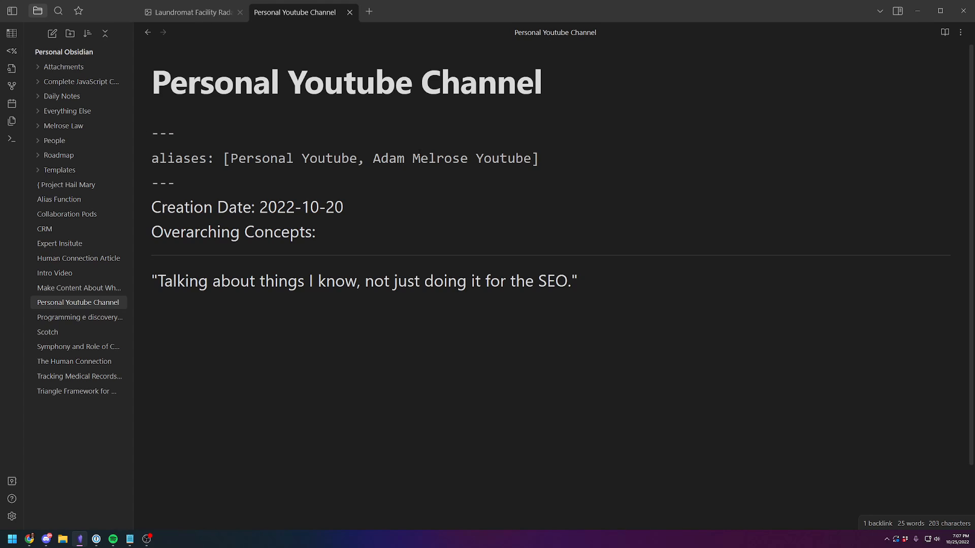
mouse_move(147, 369)
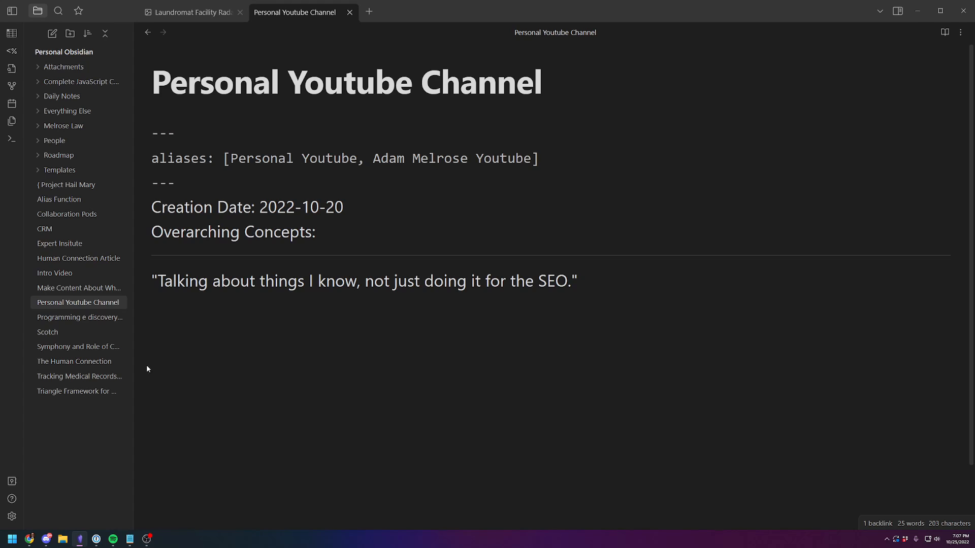
mouse_move(74, 361)
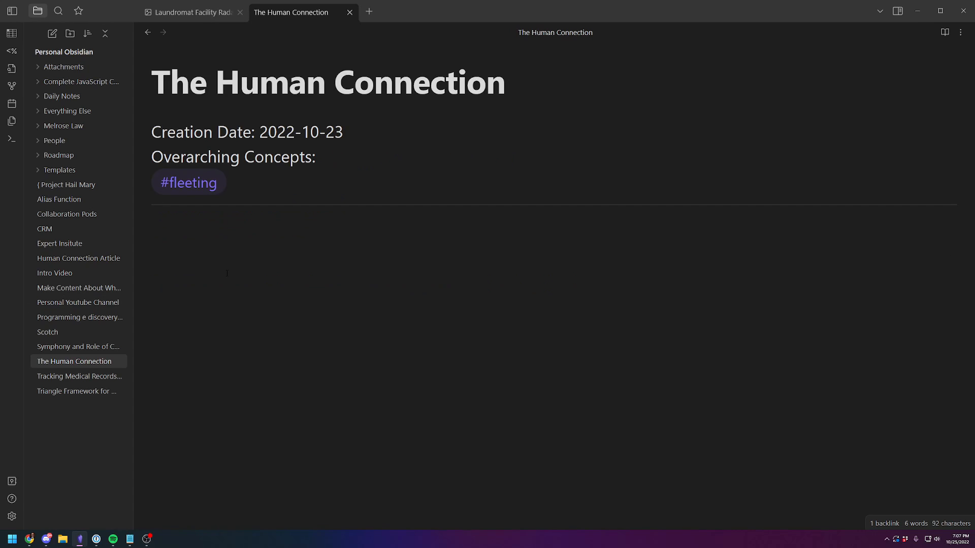
Insert an [[Adam Melrose Youtube]] alias link in The Human Connection and follow it
text([[adam melrose)
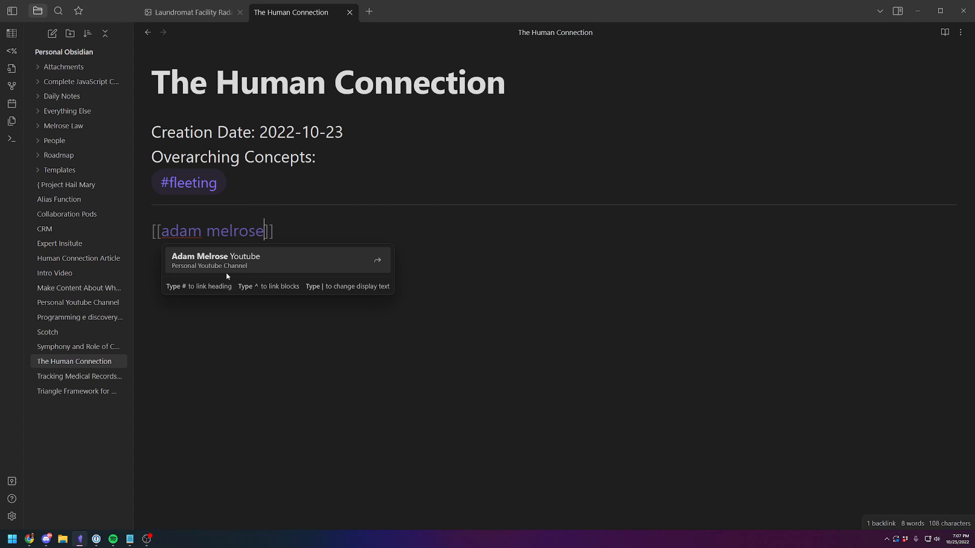
click(215, 260)
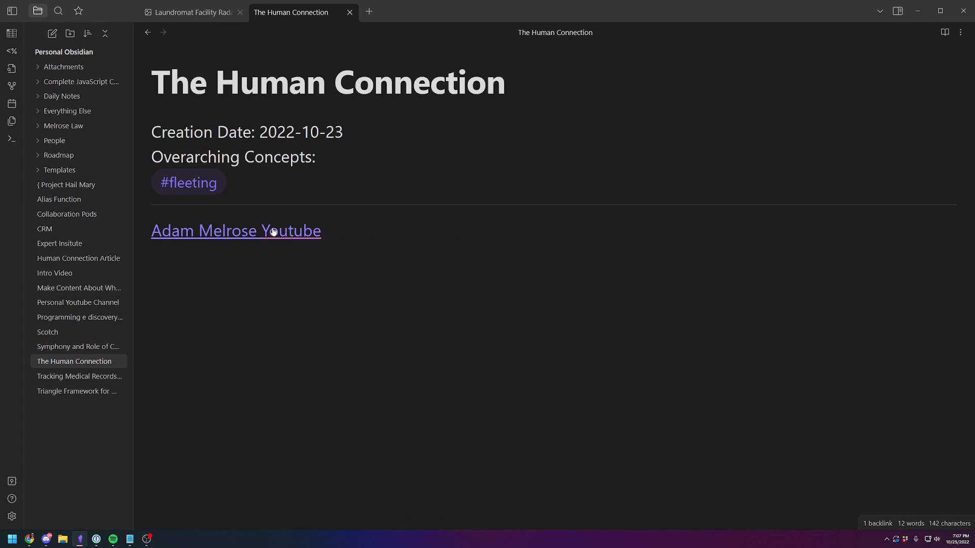
click(235, 230)
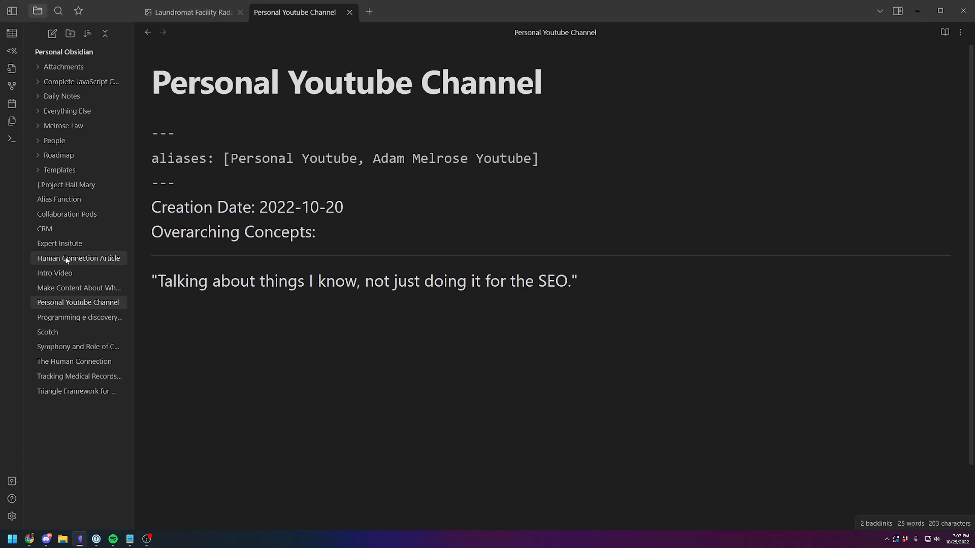
mouse_move(75, 23)
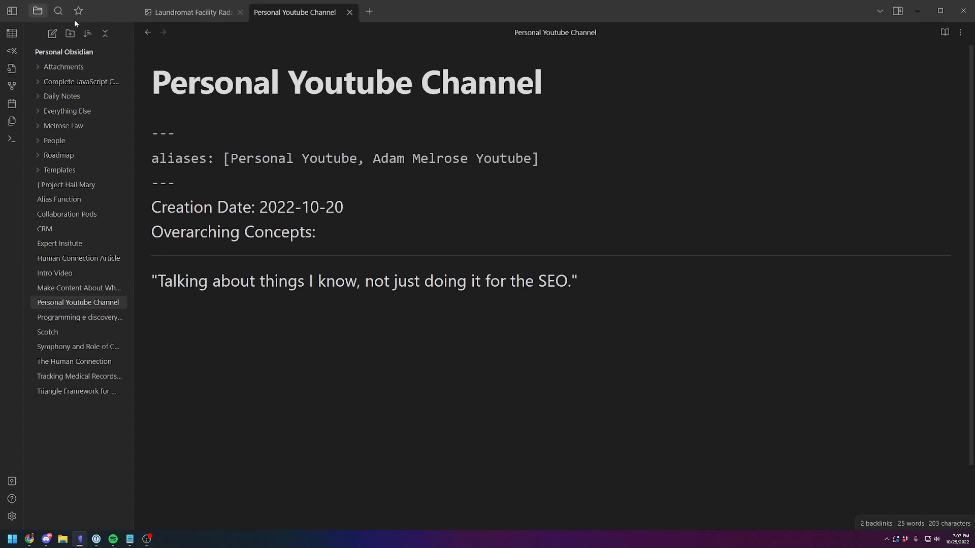
Search the vault for '100m' and open The 100M Offer result
click(58, 11)
text(100m)
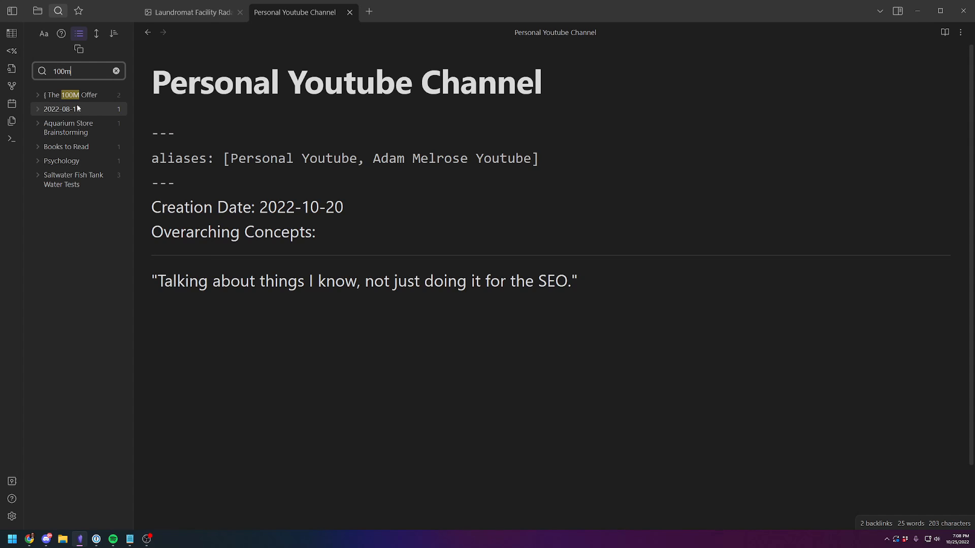
click(72, 95)
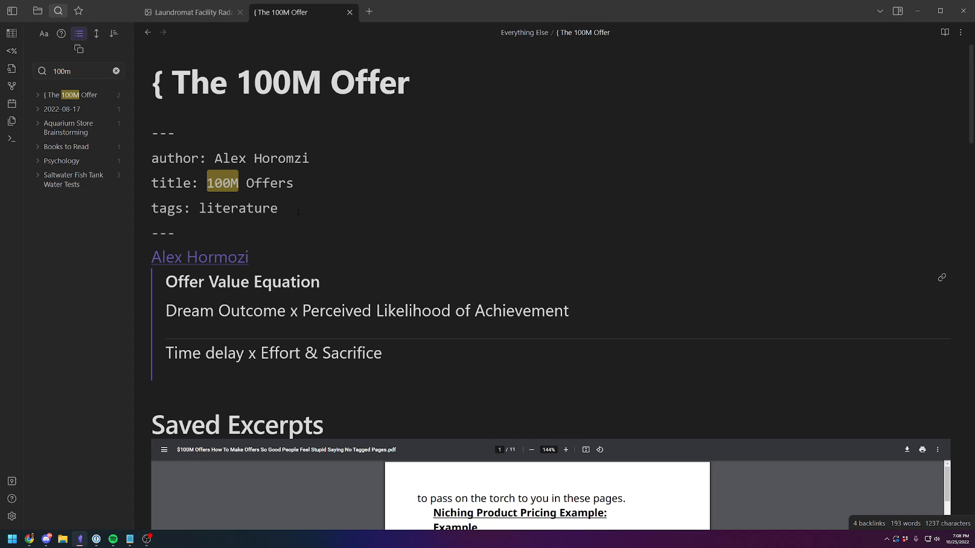
Add 'aliases: [100M]' to The 100M Offer note's front matter
text(alia)
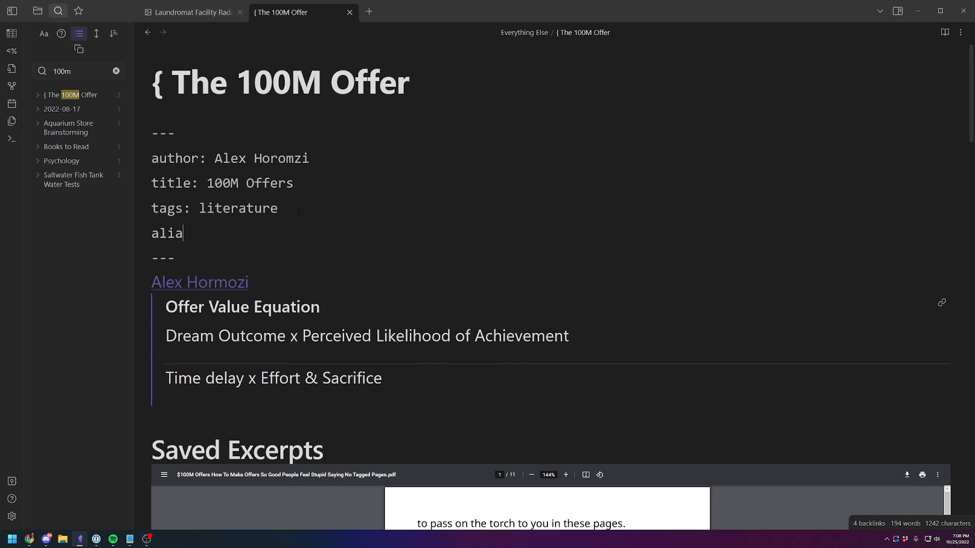
text(ses: [])
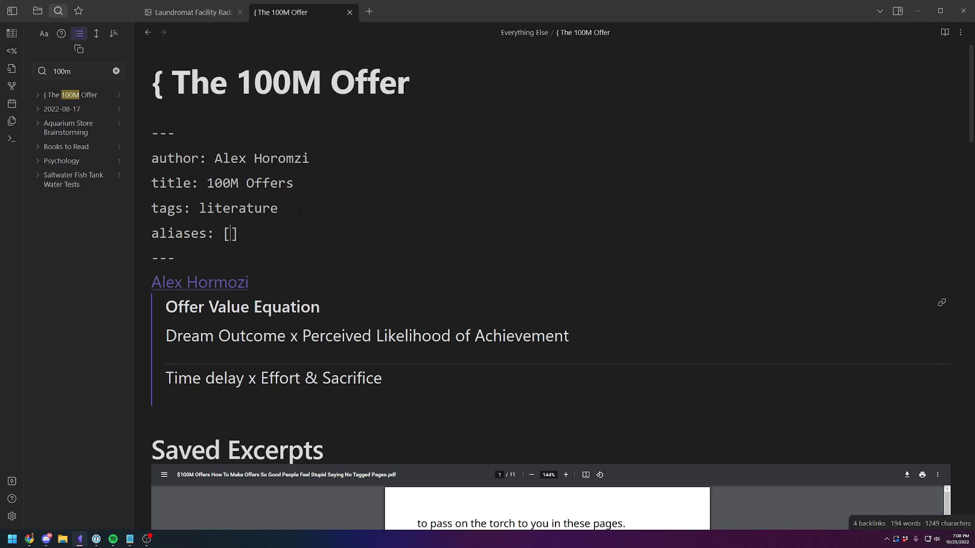
text(100M)
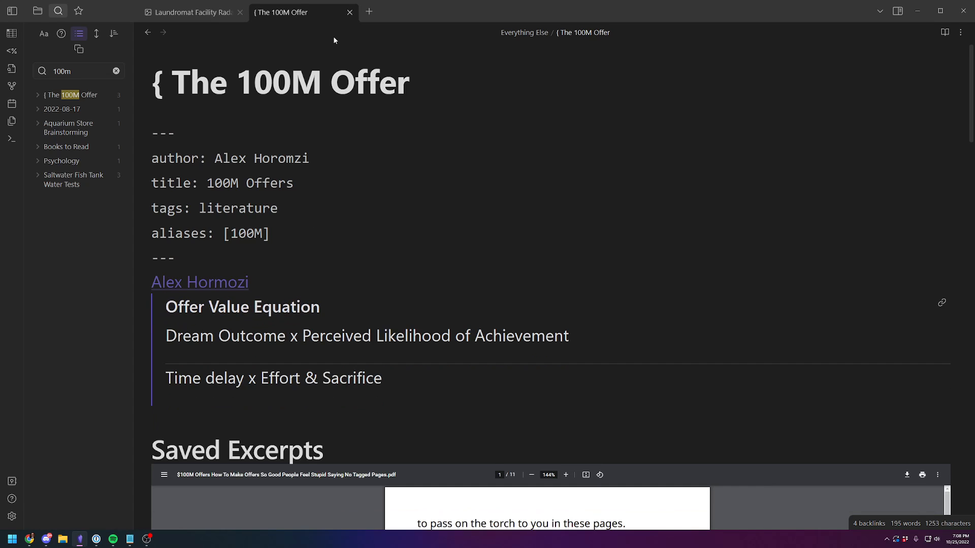
mouse_move(116, 71)
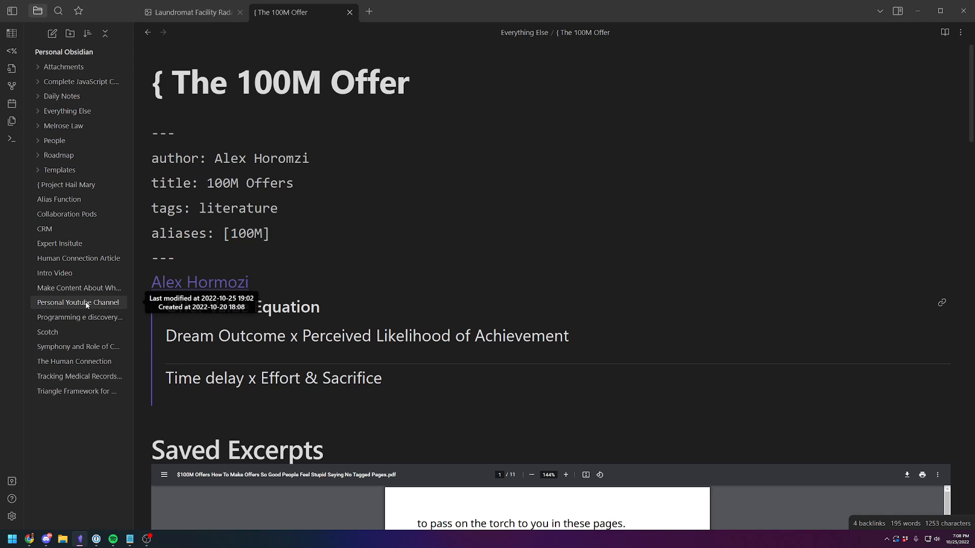
In Personal Youtube Channel, add a [[100M]] link below the quote
click(77, 303)
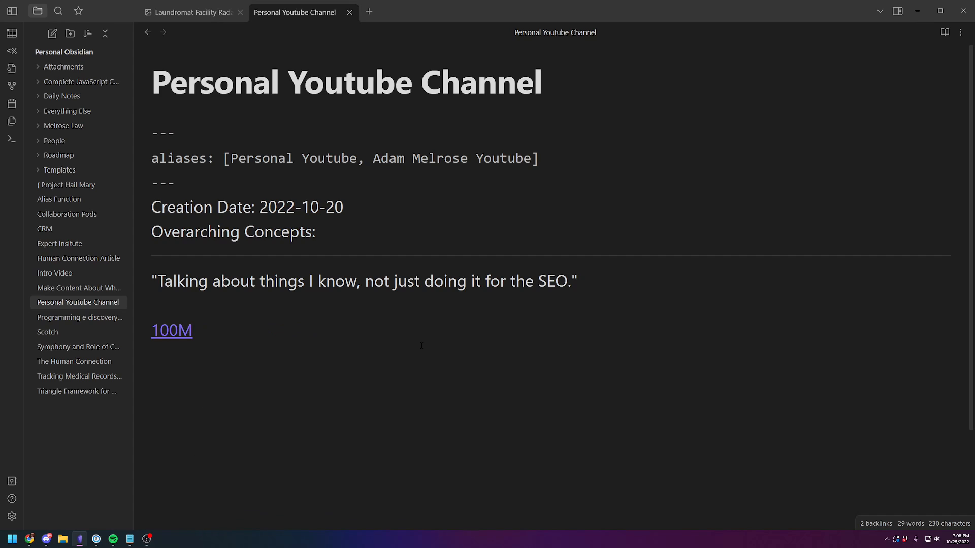
click(151, 355)
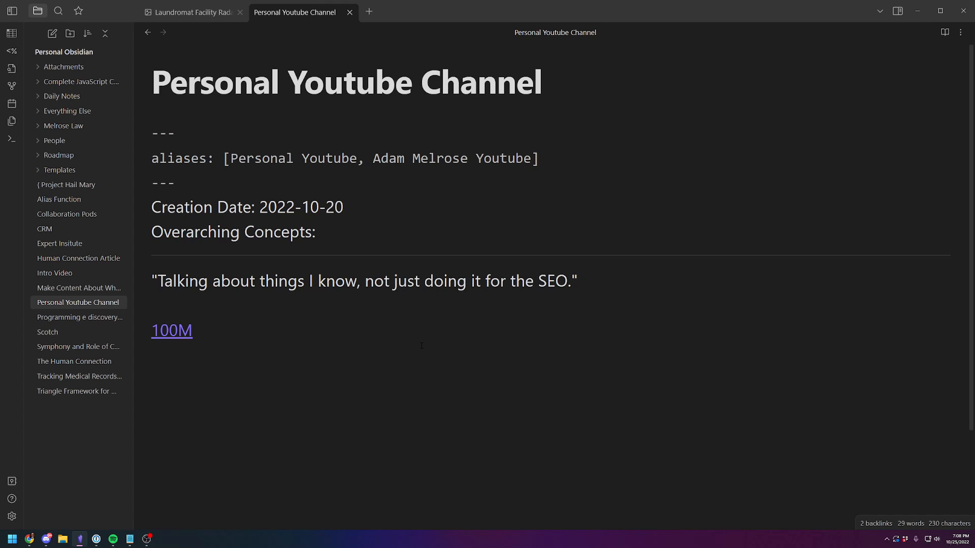
click(155, 355)
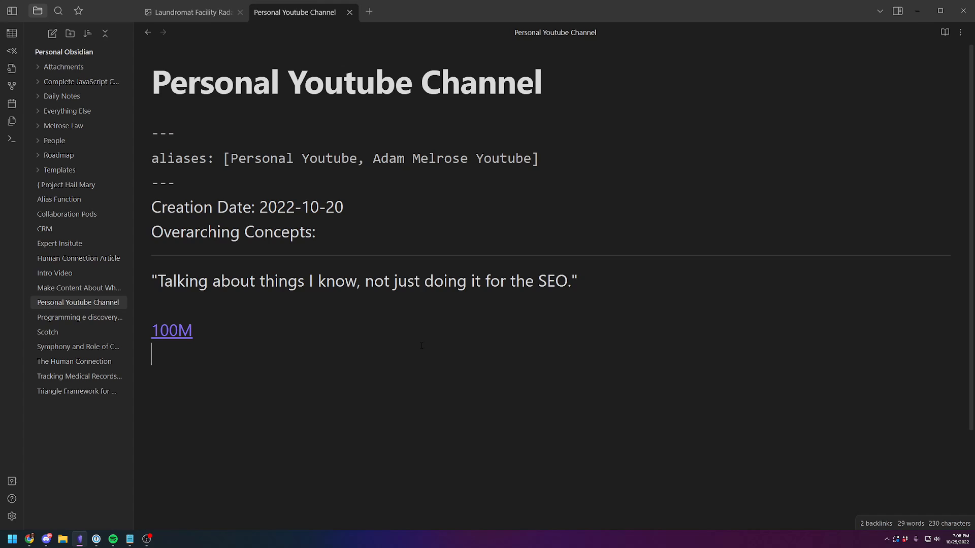